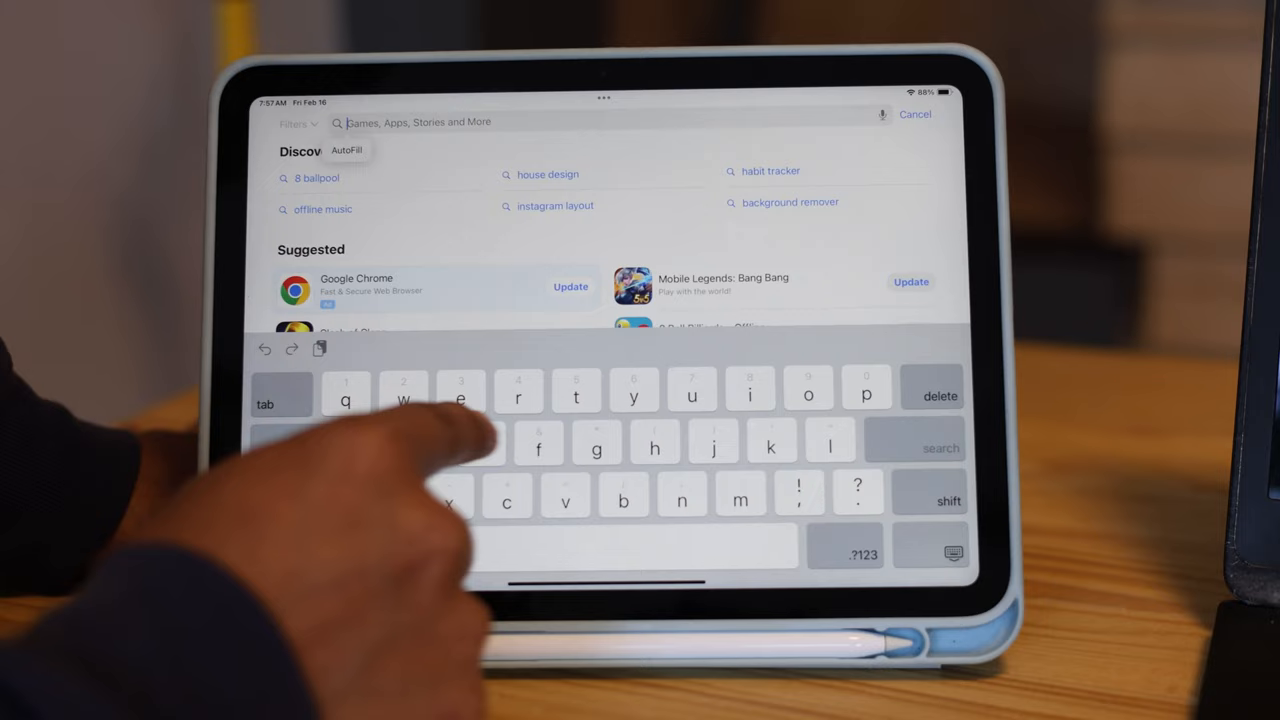
Search the App Store for 'spl' and pick the Splashtop Wired XDisplay HD suggestion.
text(splashtop)
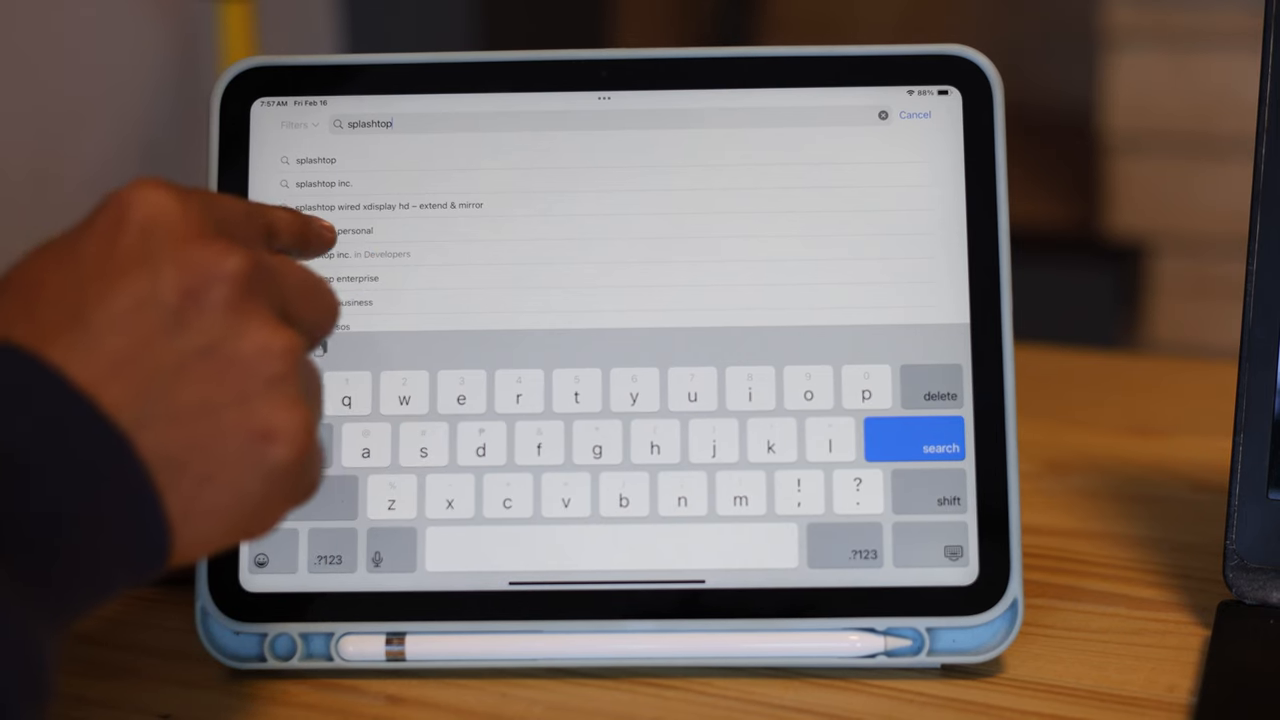
click(388, 205)
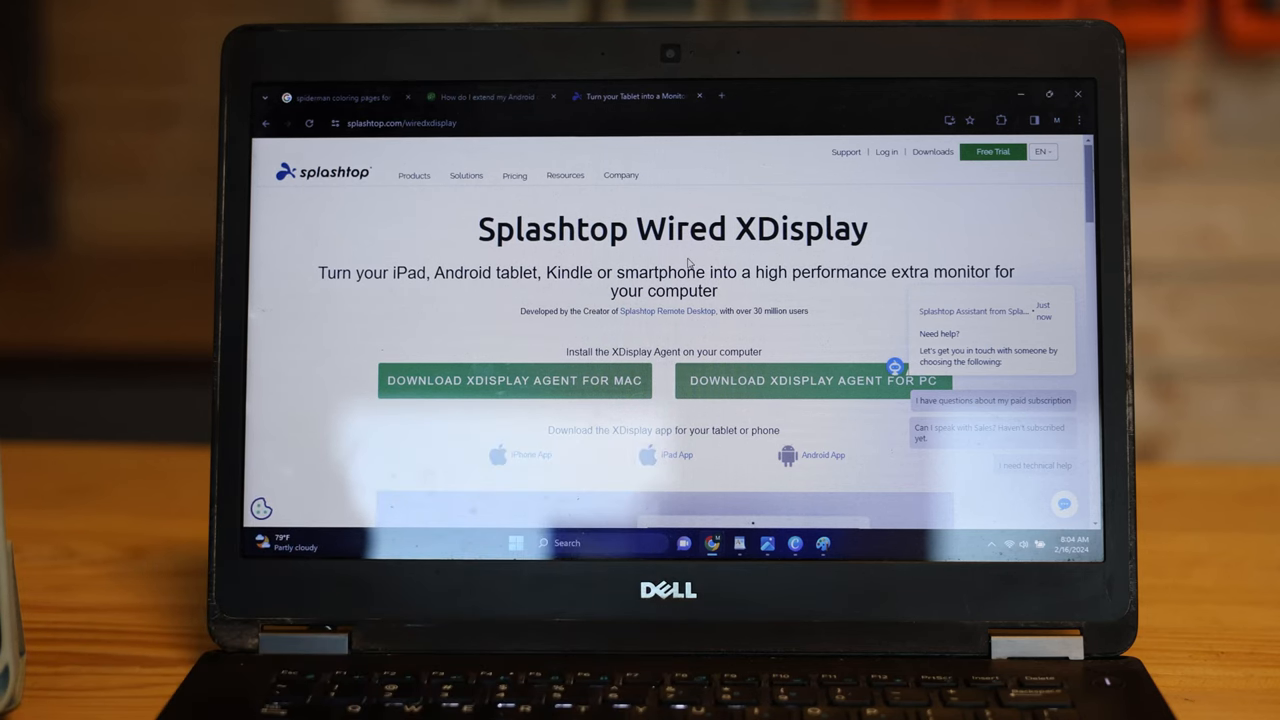
Download the XDisplay Agent for PC from splashtop.com/wiredxdisplay.
click(390, 124)
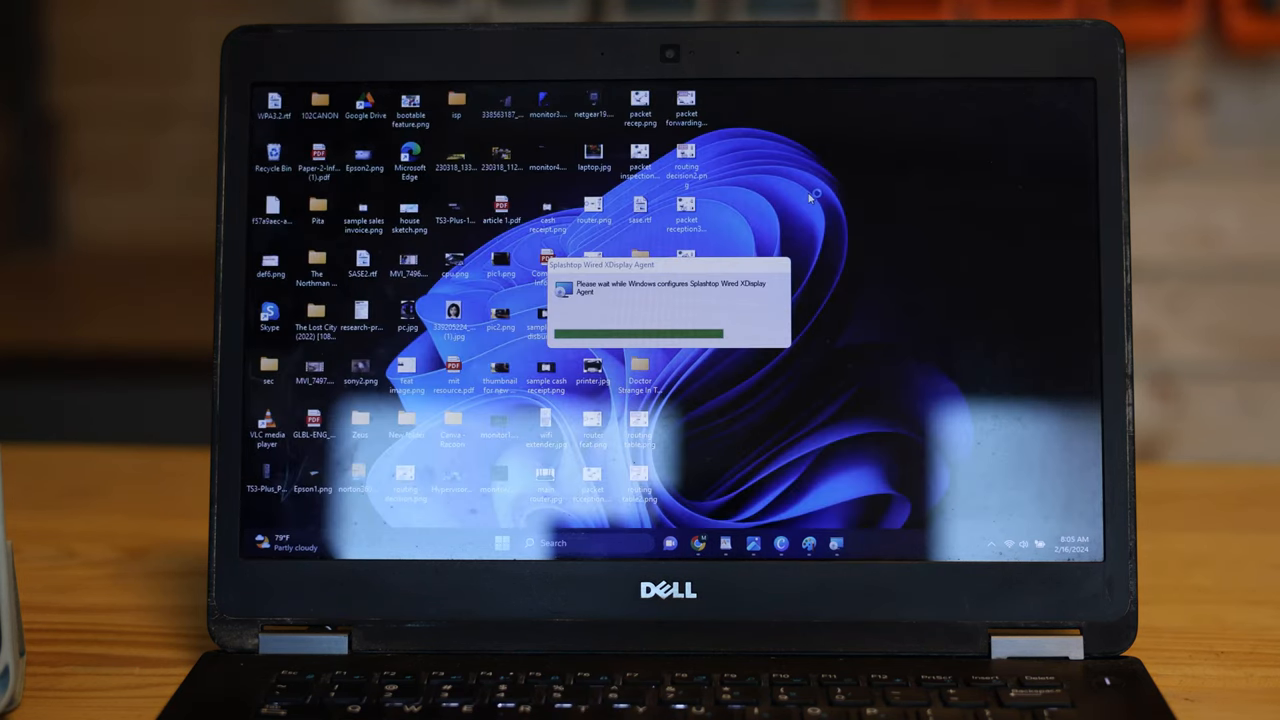
Run the downloaded Splashtop Wired XDisplay Agent installer while Windows configures it.
right_click(810, 195)
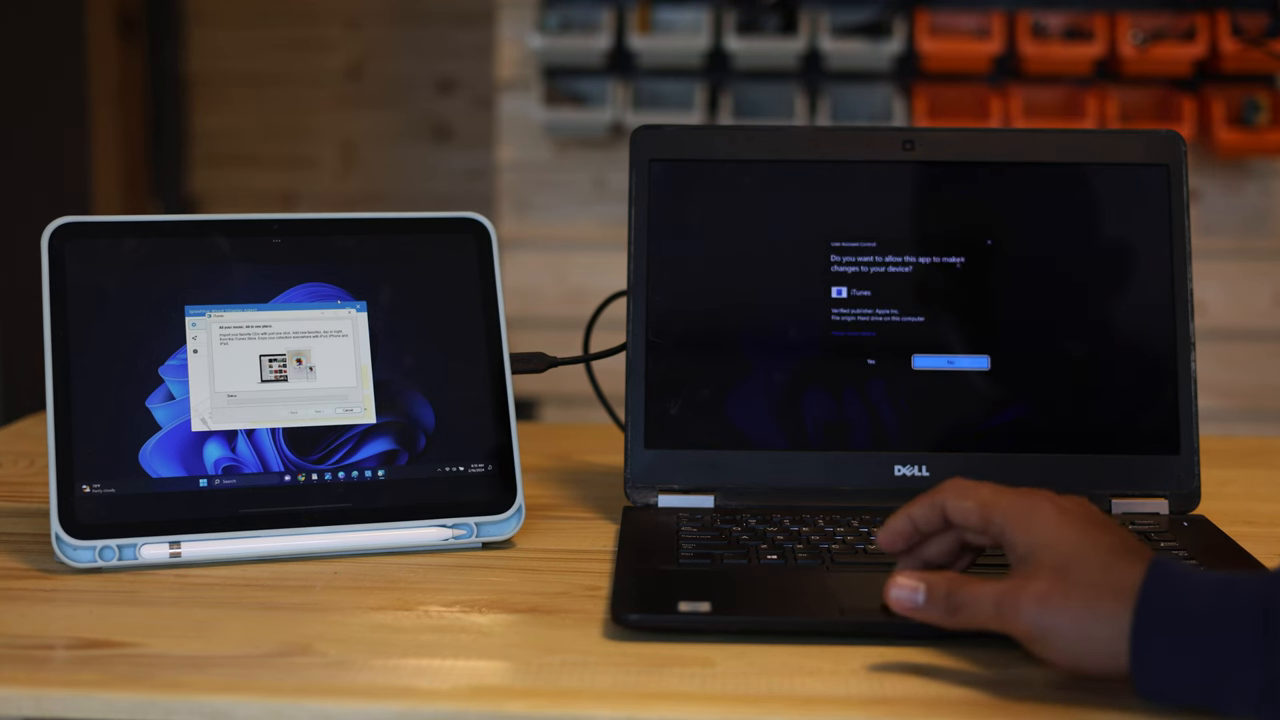
Approve the User Account Control prompt allowing iTunes setup to change the laptop.
click(945, 360)
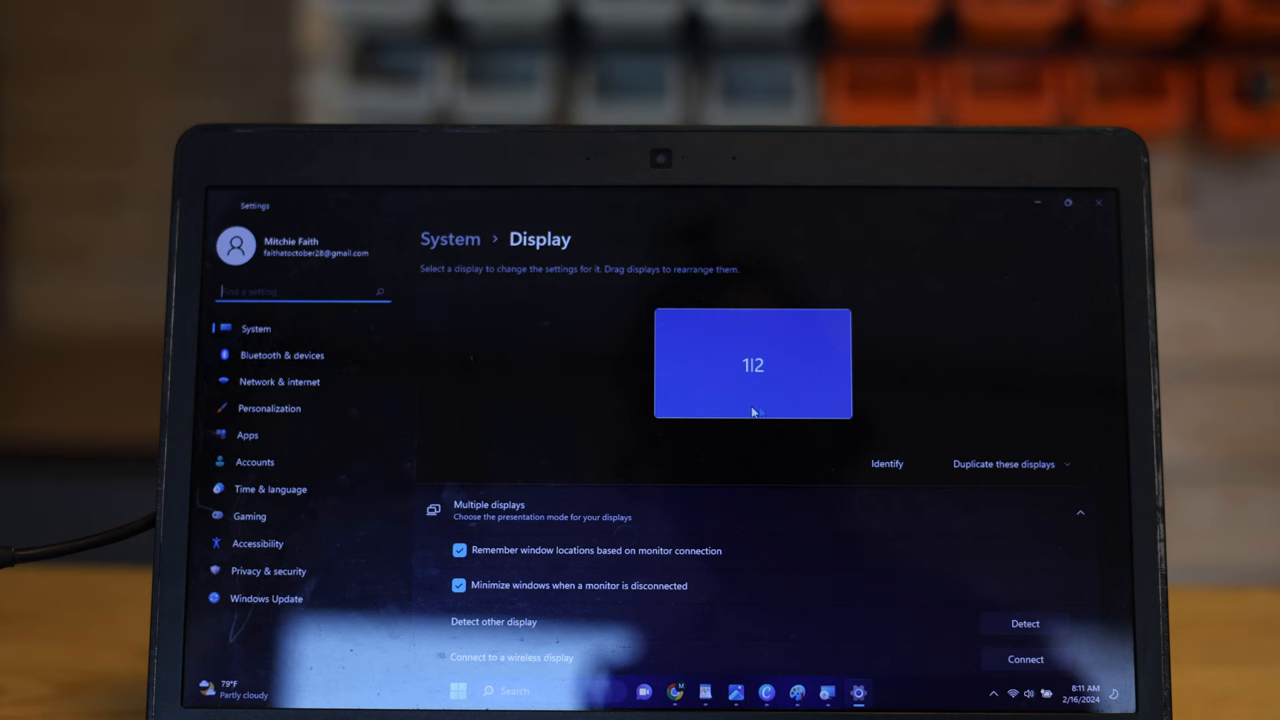
mouse_move(931, 452)
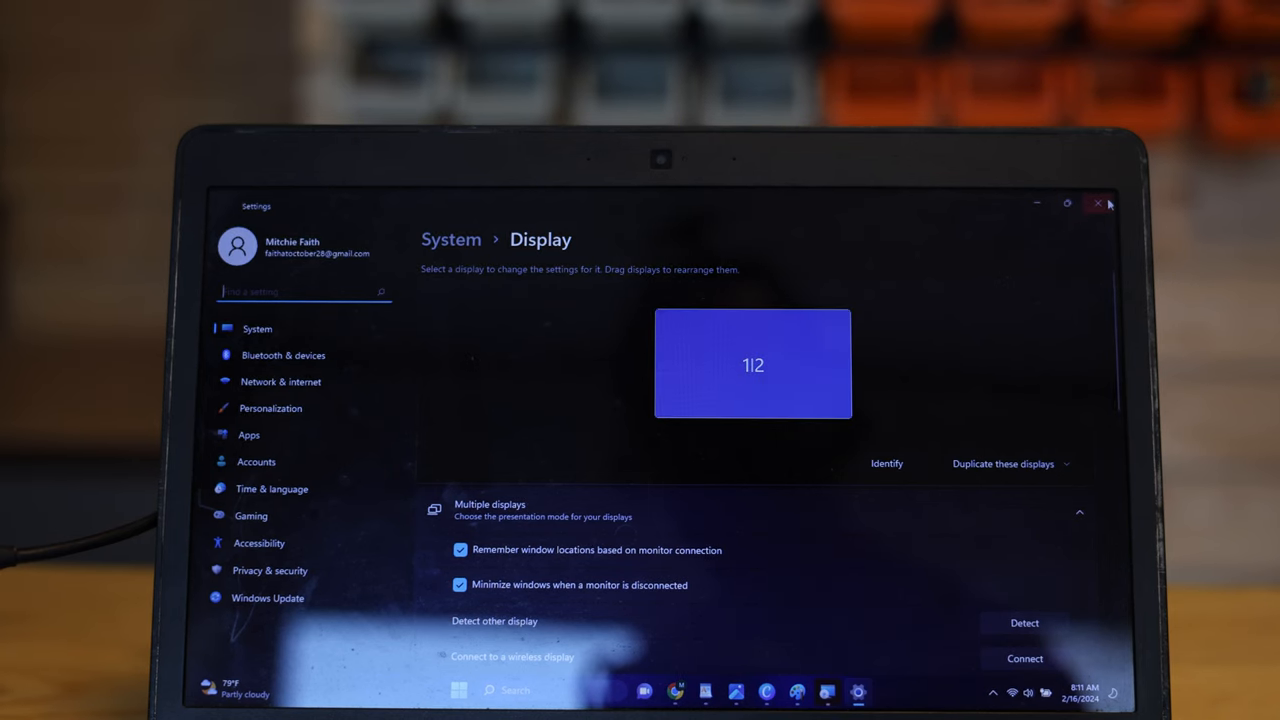
Open the 'Duplicate these displays' dropdown to show the multiple-display modes.
click(1008, 463)
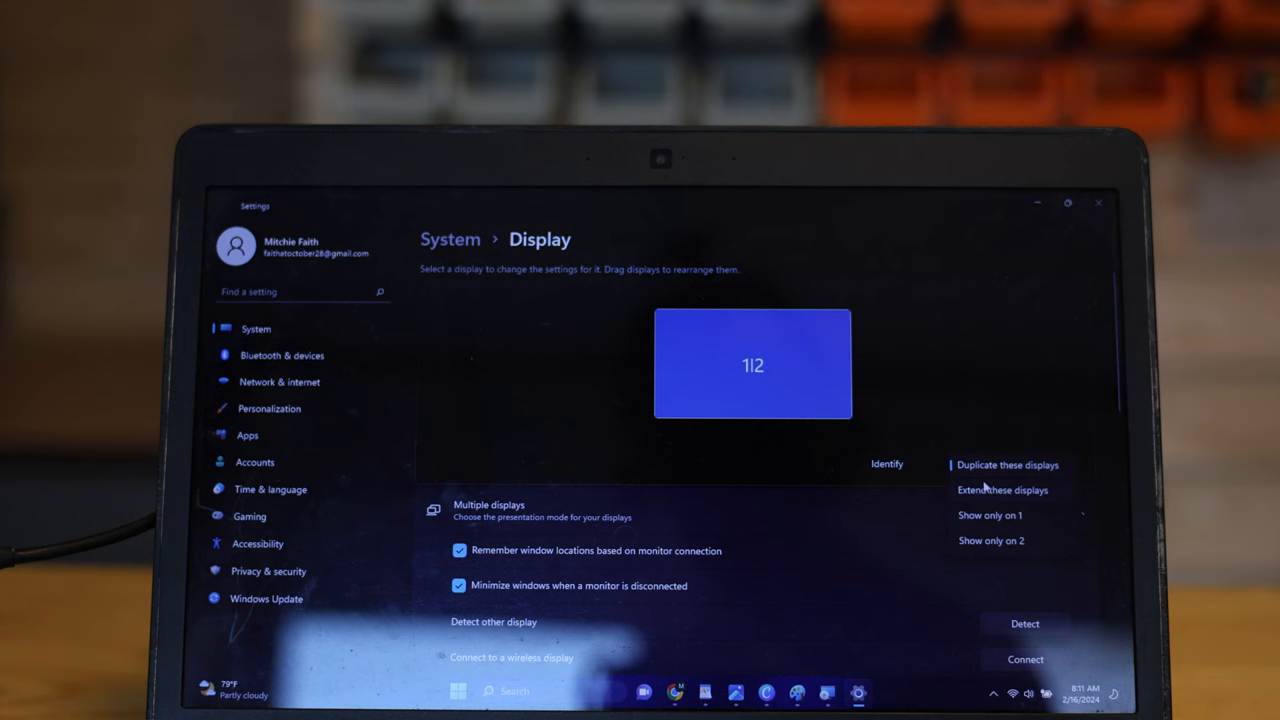
mouse_move(592, 406)
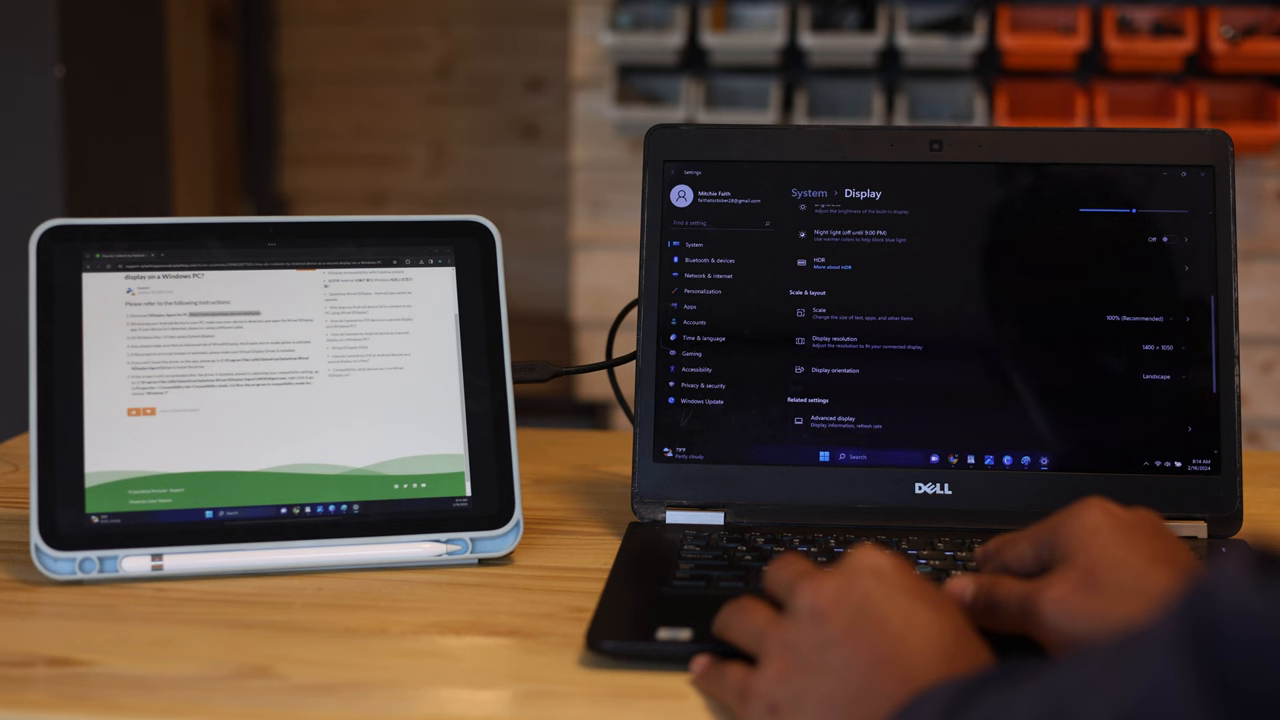
Open the Display resolution dropdown to list alternatives to 1400 × 1050.
click(1156, 347)
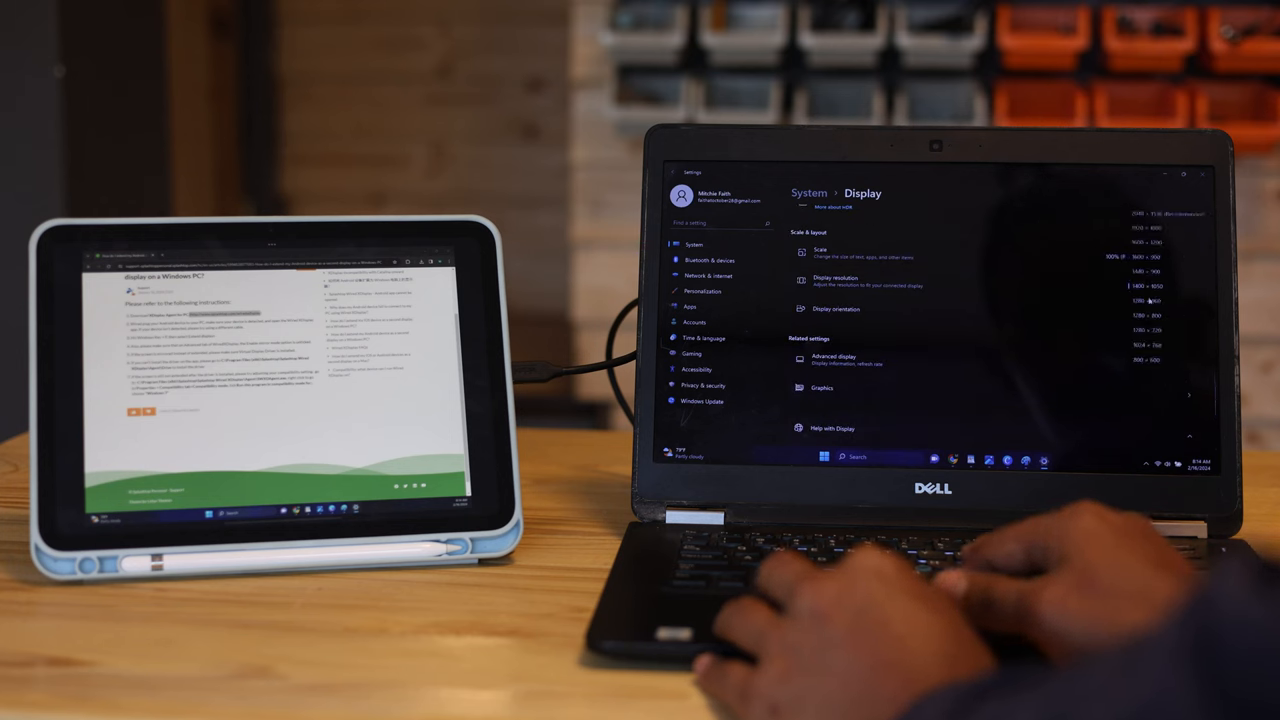